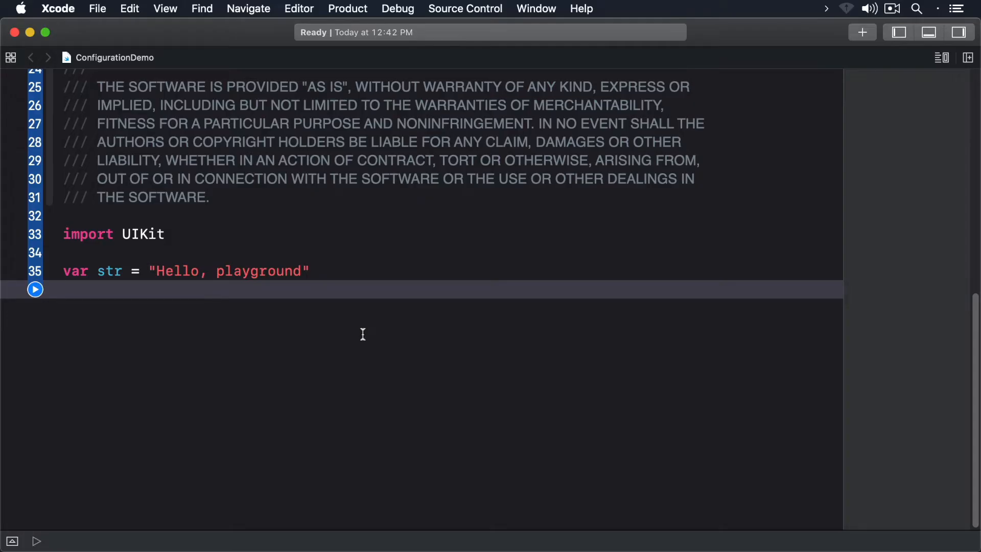
Select the placeholder line var str = "Hello, playground" in the editor
left_click(66, 288)
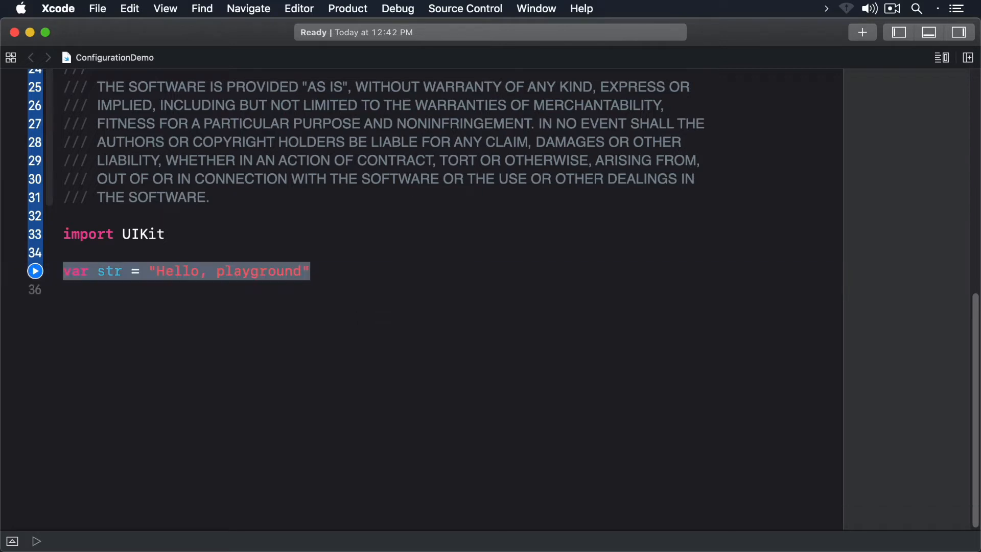
Write let sharedSession = URLSession.shared and begin sharedSession on the next line
type("let shared")
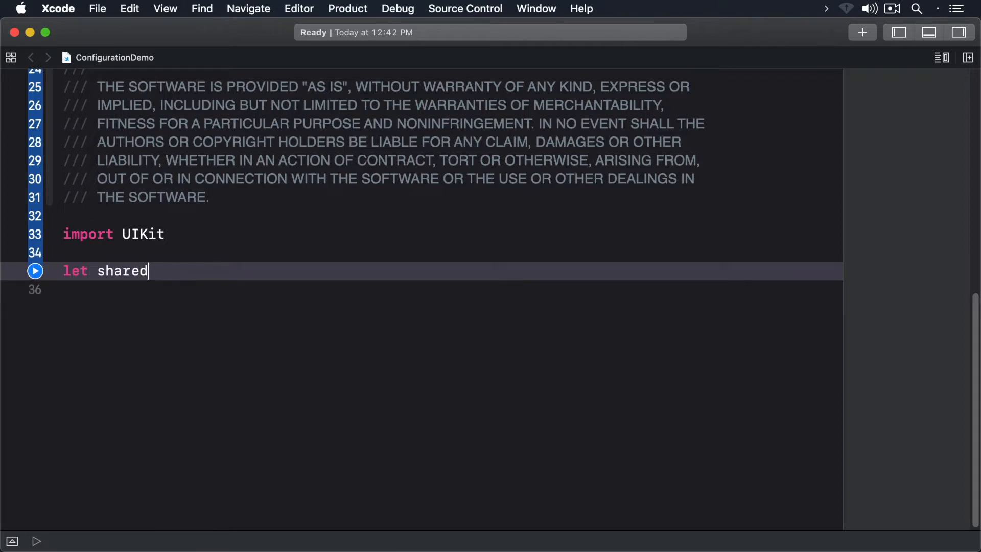
type("Session =")
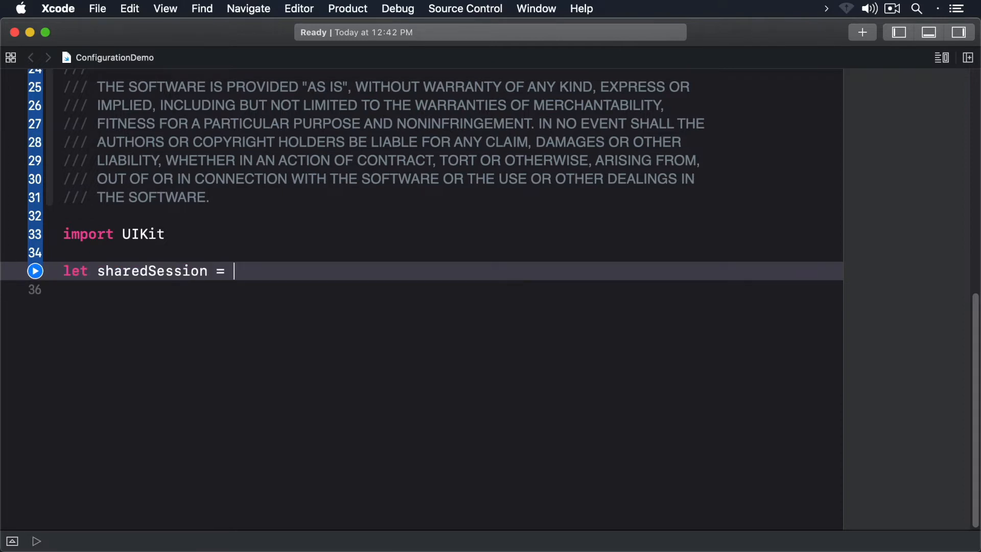
type("URLSession.shared")
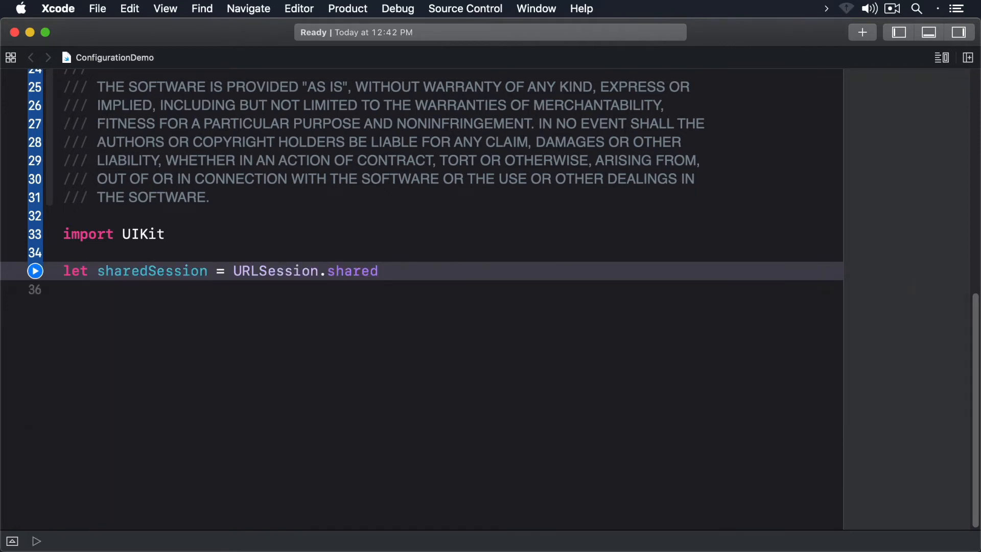
key("Return")
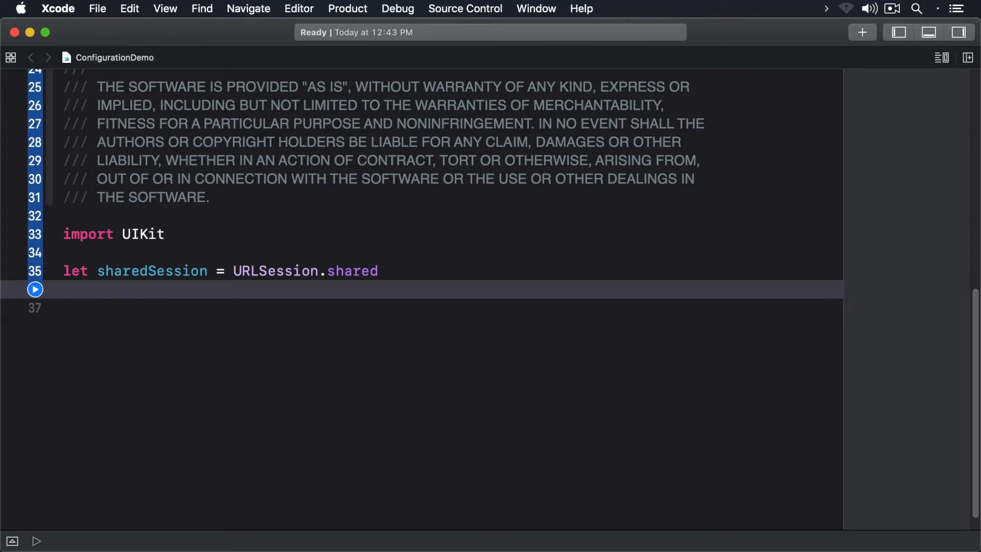
type("sharedSession")
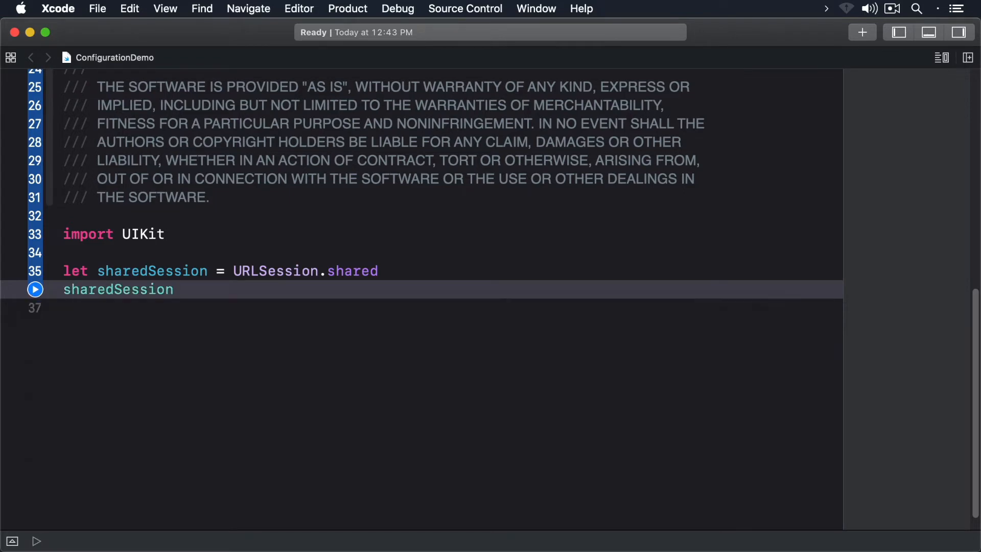
Read sharedSession.configuration.allowsCellularAccess, set it to false, and read it again
type(".configuration")
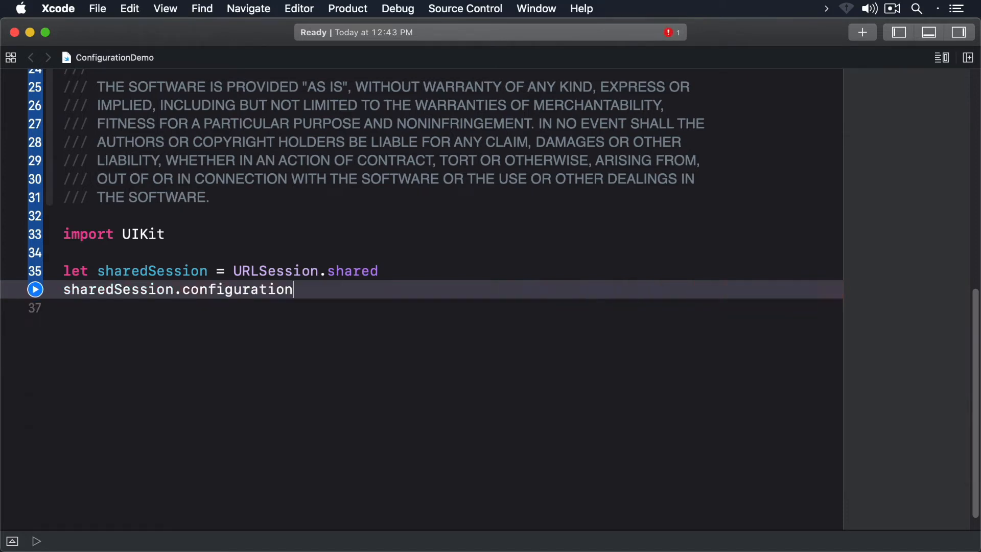
type(".allowsCellularAcces")
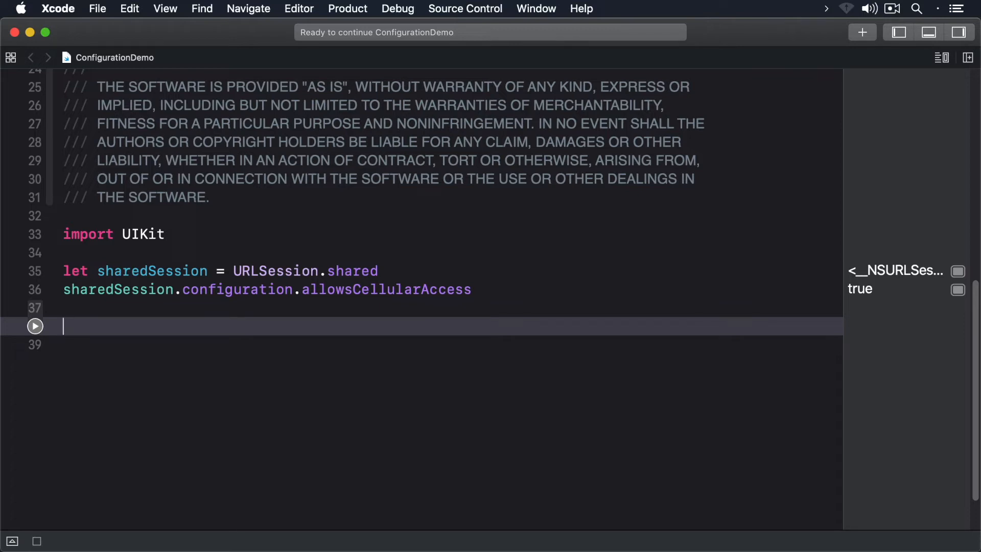
type("sharedSession")
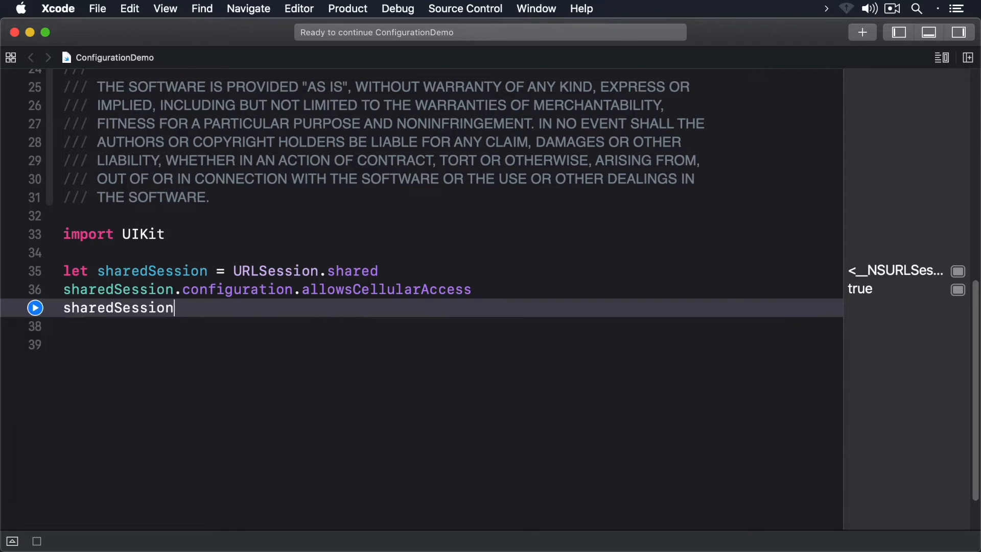
type(".configuration.allowsCellularAccess = false")
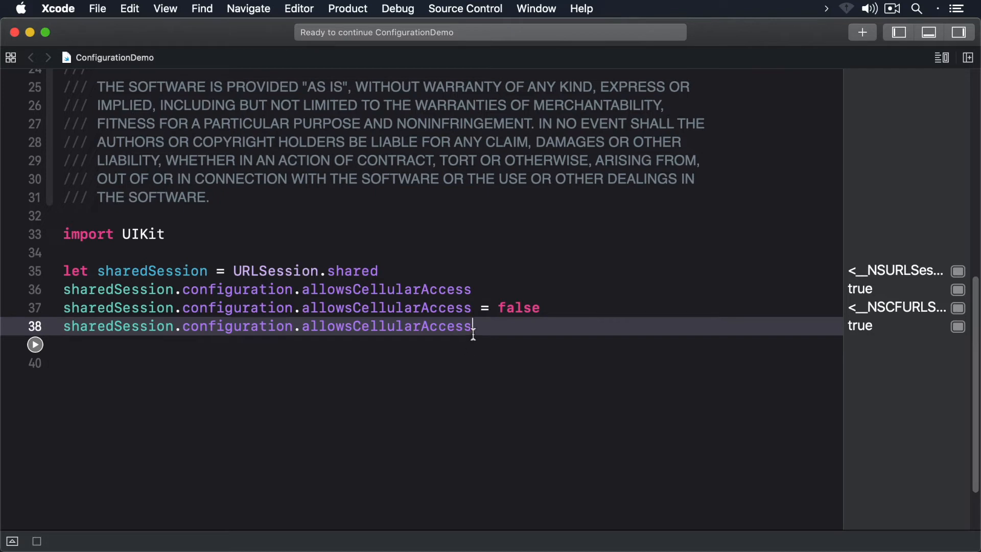
mouse_move(449, 333)
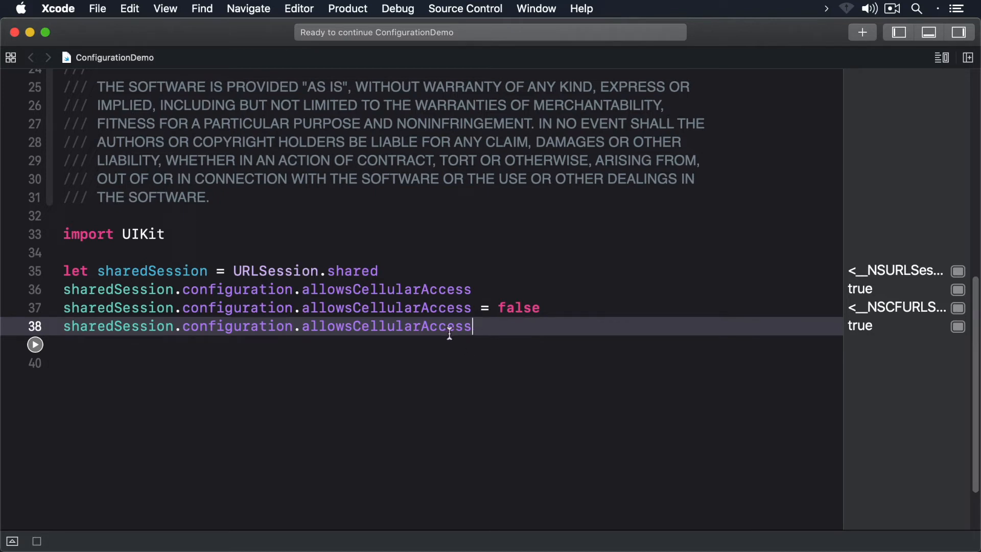
After a blank line, declare let myDefaultConfiguration = URLSessionConfiguration.default
key("return")
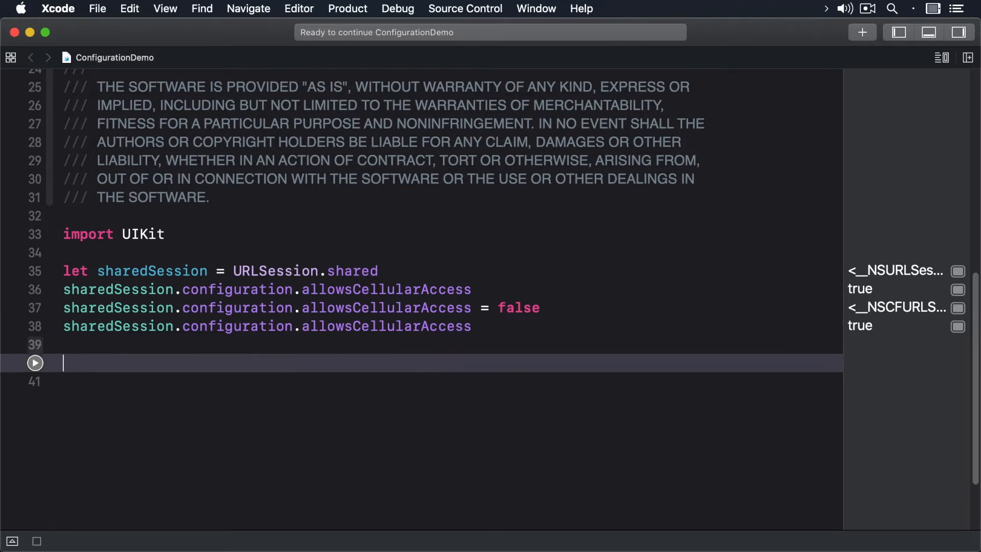
type("let")
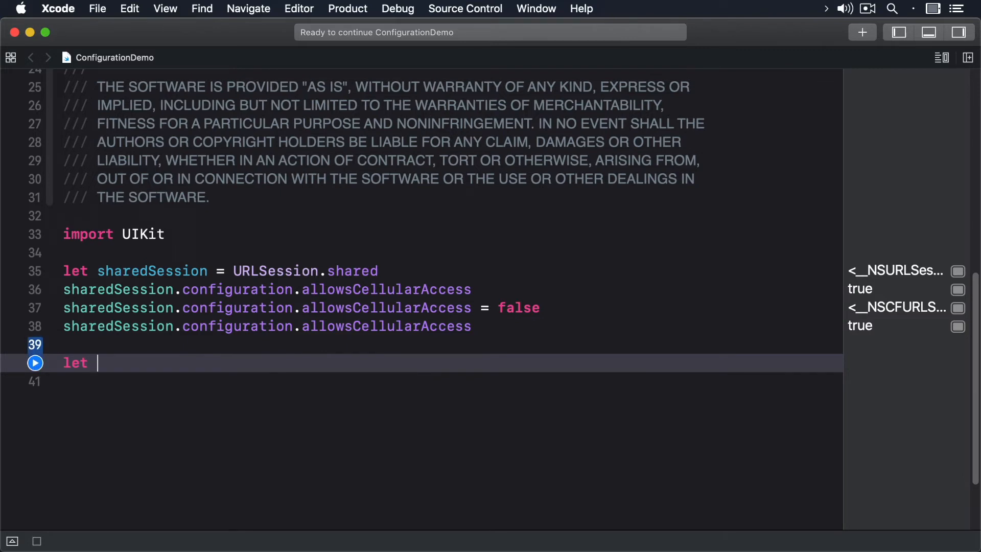
type("myDefaul")
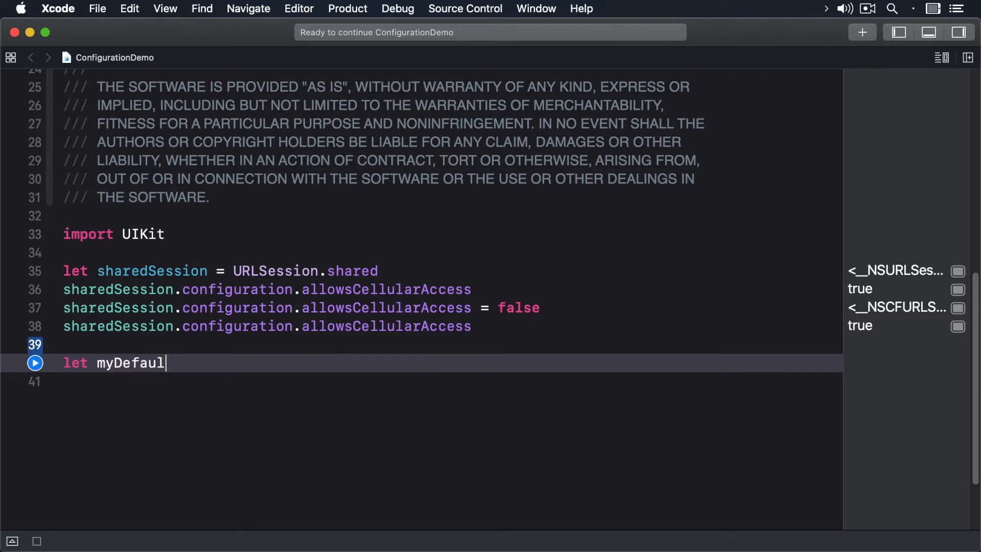
type("tConfiguration = URL")
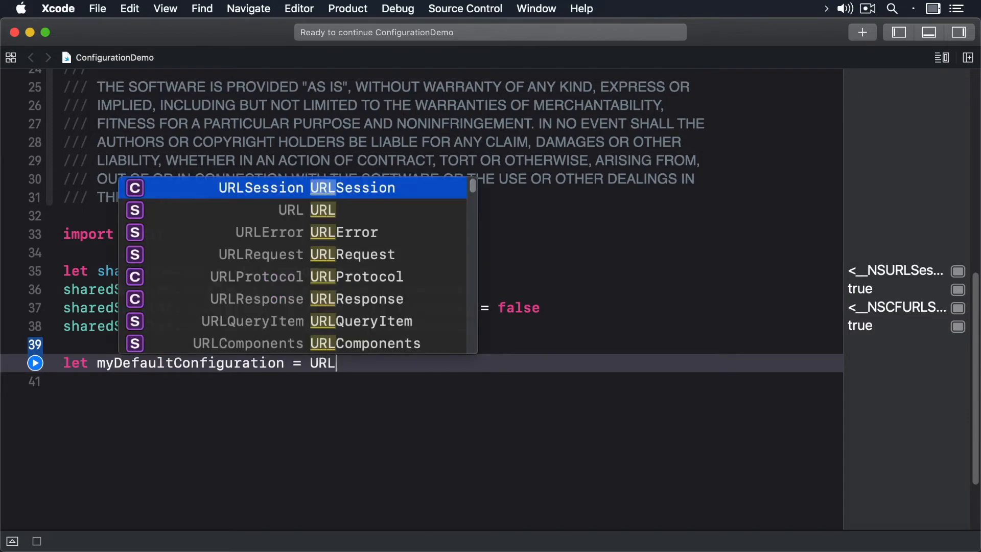
type("EssionConfiguration")
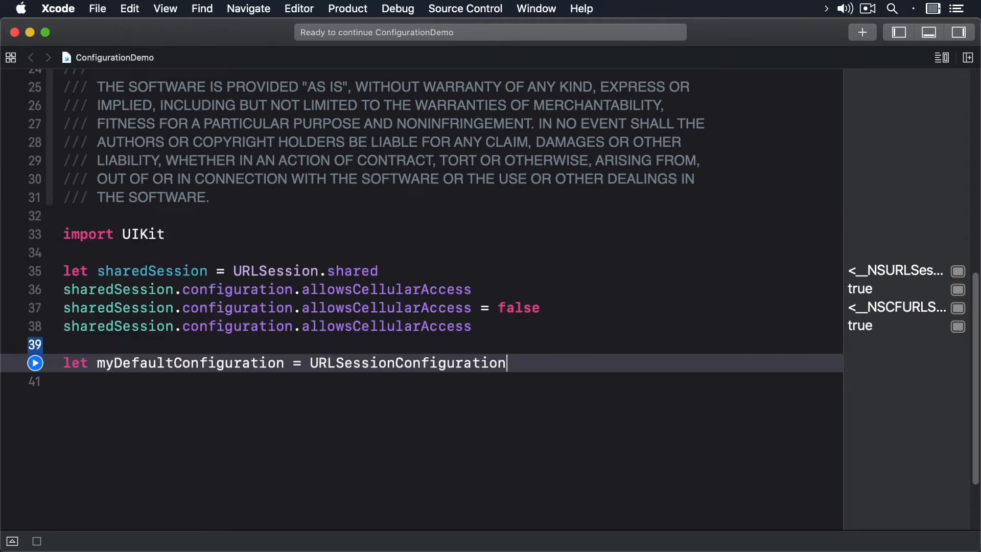
type(".default")
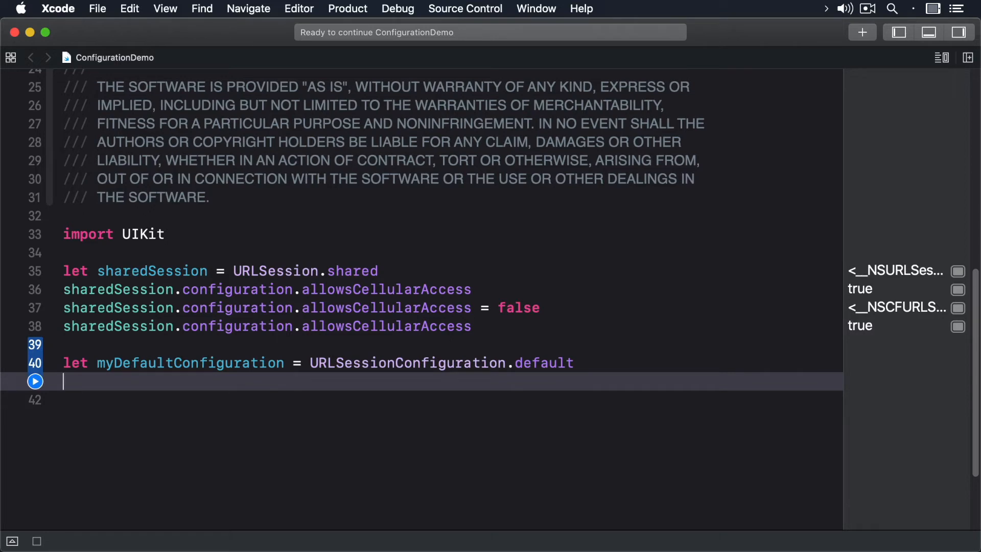
Declare eConfig as an ephemeral URLSessionConfiguration
type("let et")
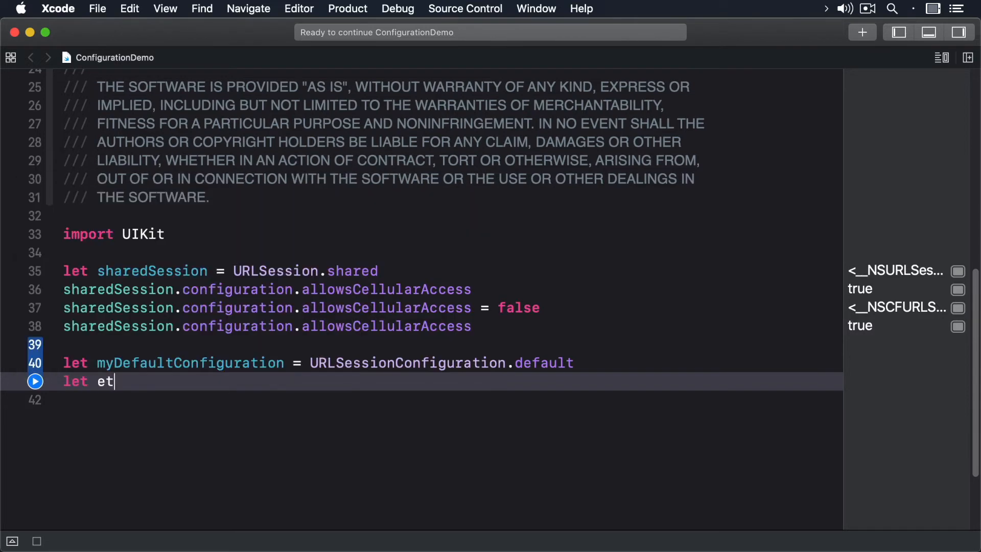
type("Config")
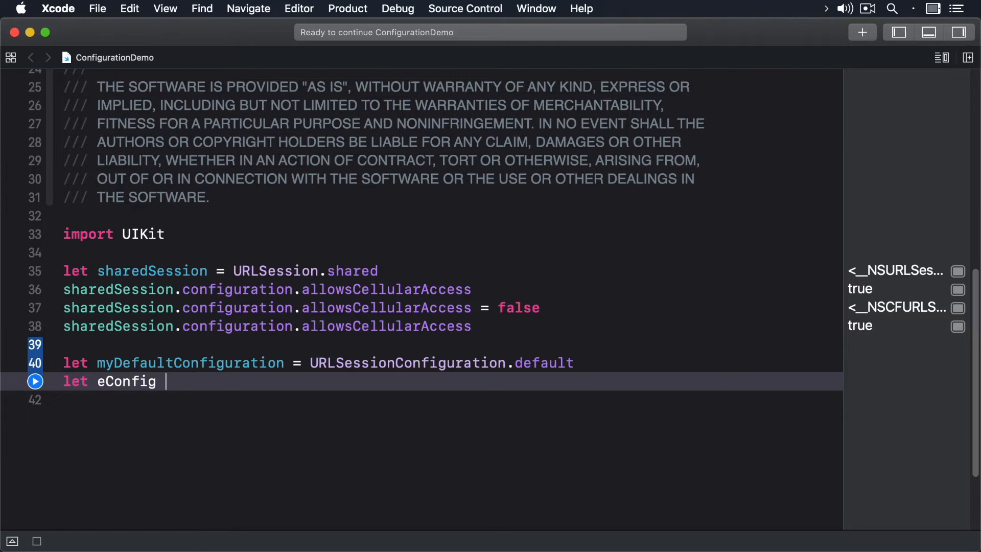
type("= URLSessionConfiguration.e")
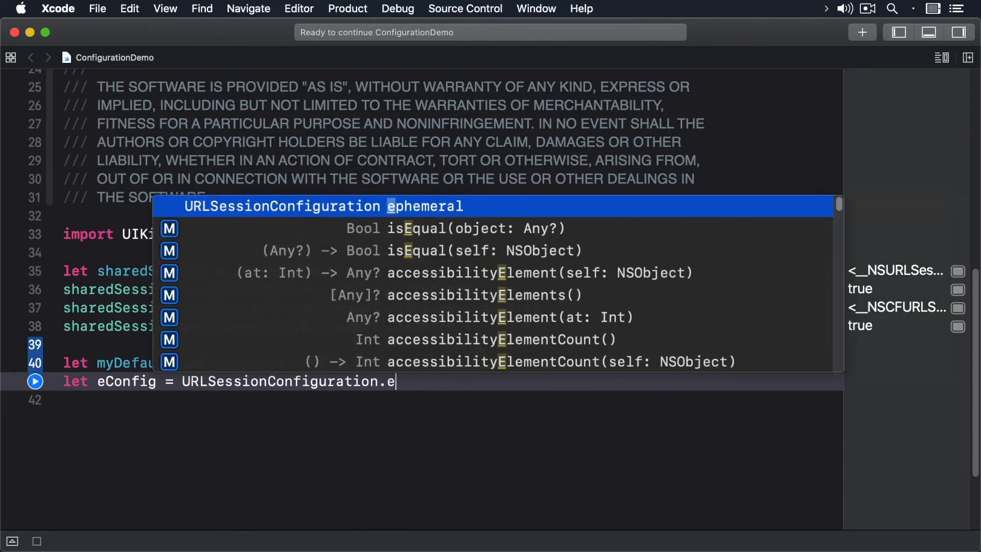
key("Return")
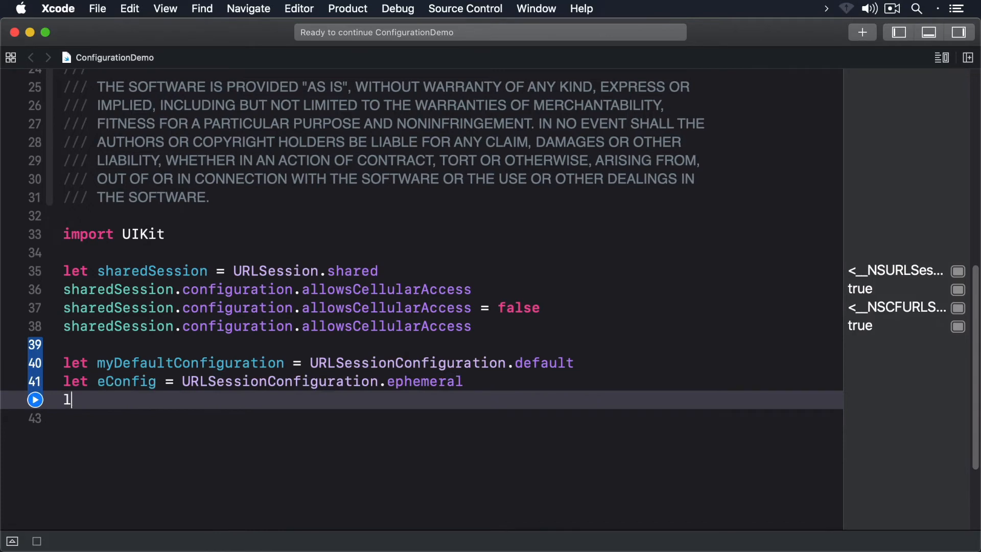
Declare bConfig as a background configuration with identifier "com.raywenderlich.com.sessions"
type("et bConfig")
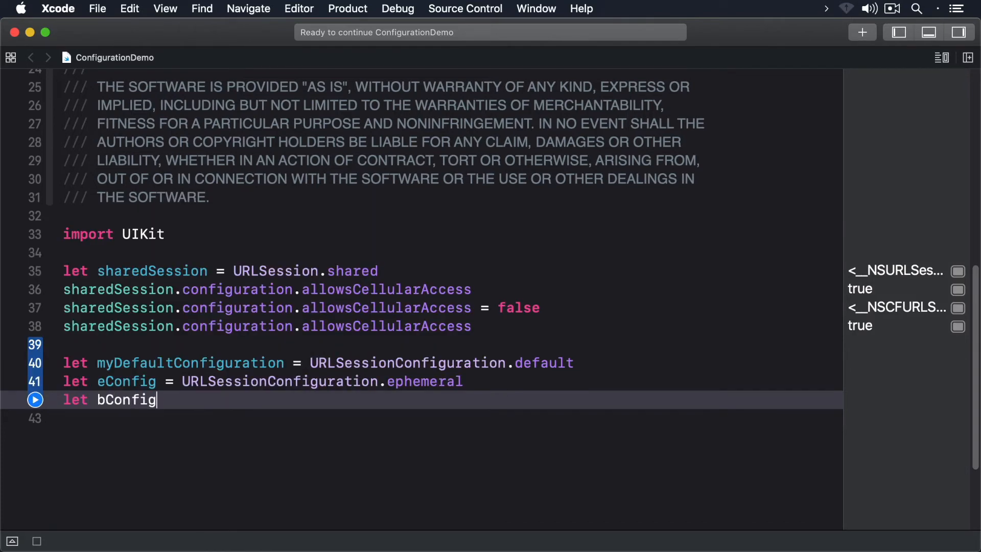
type("= URLSessionConfiguration.background(withIdentifier: String")
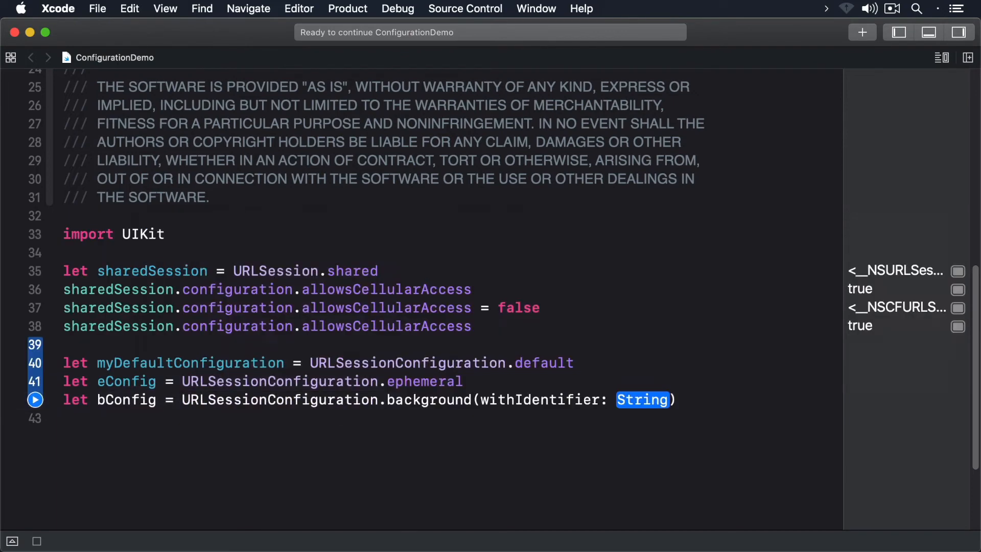
type("\"\"")
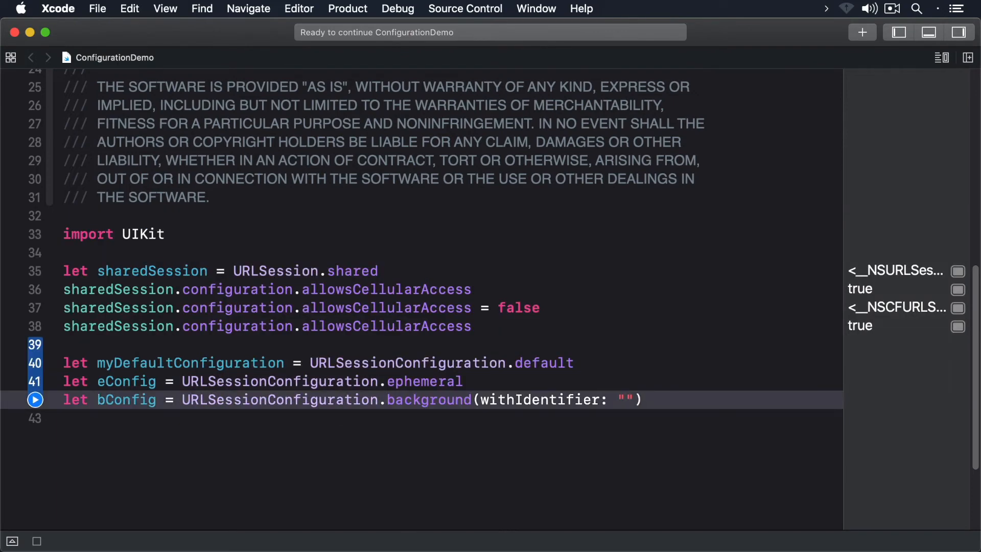
type("com.ra")
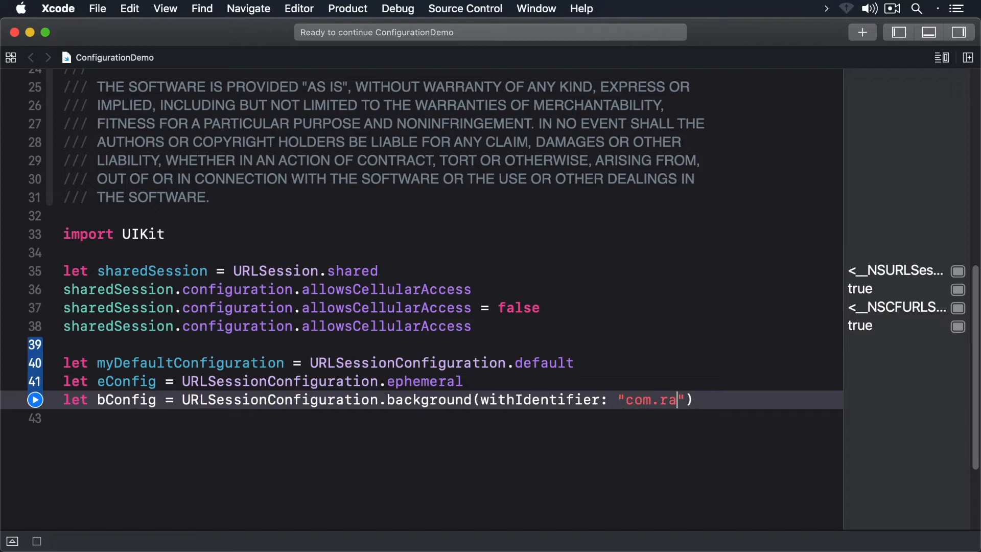
type("ywenderlich.com")
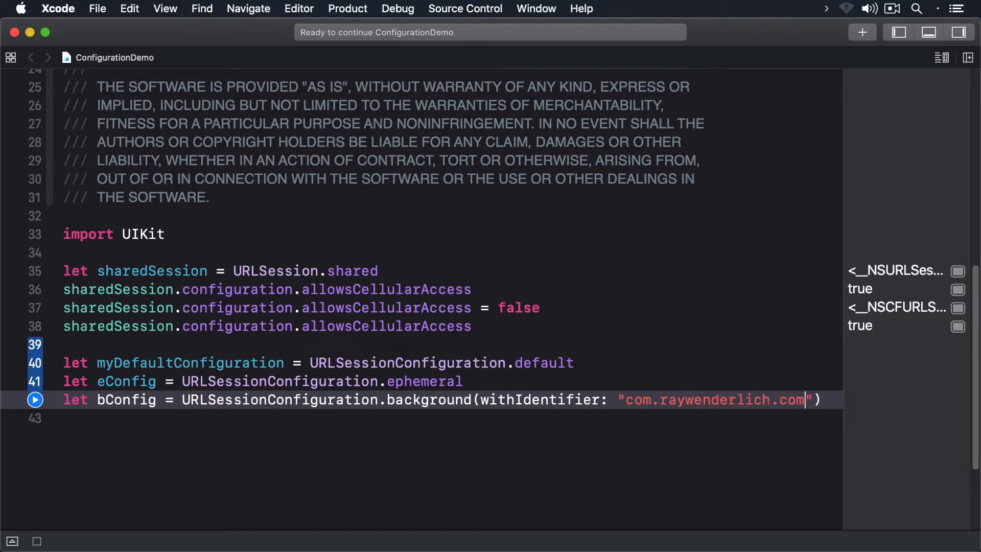
type(".sessions")
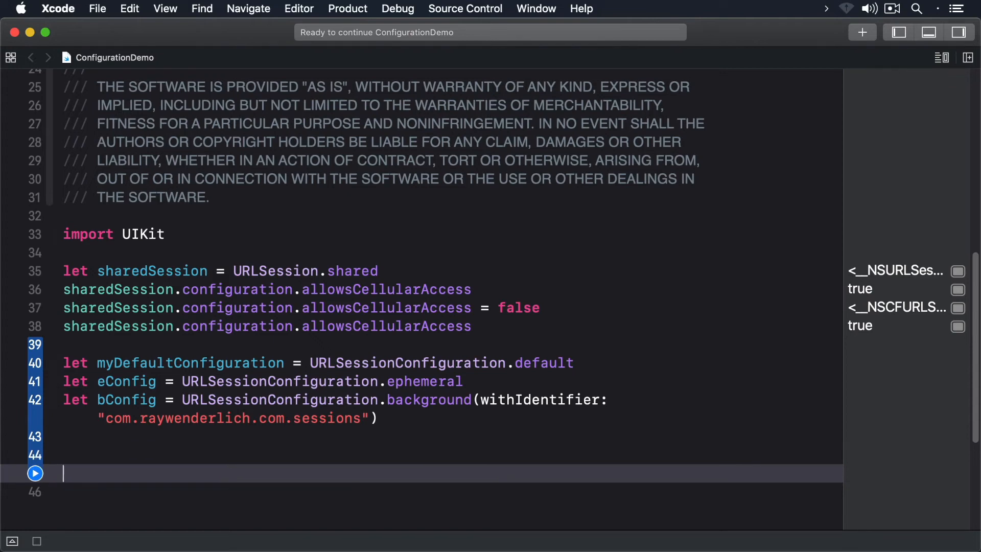
Set myDefaultConfiguration.allowsCellularAccess = false, then read it back
type("myDefaultConfiguration")
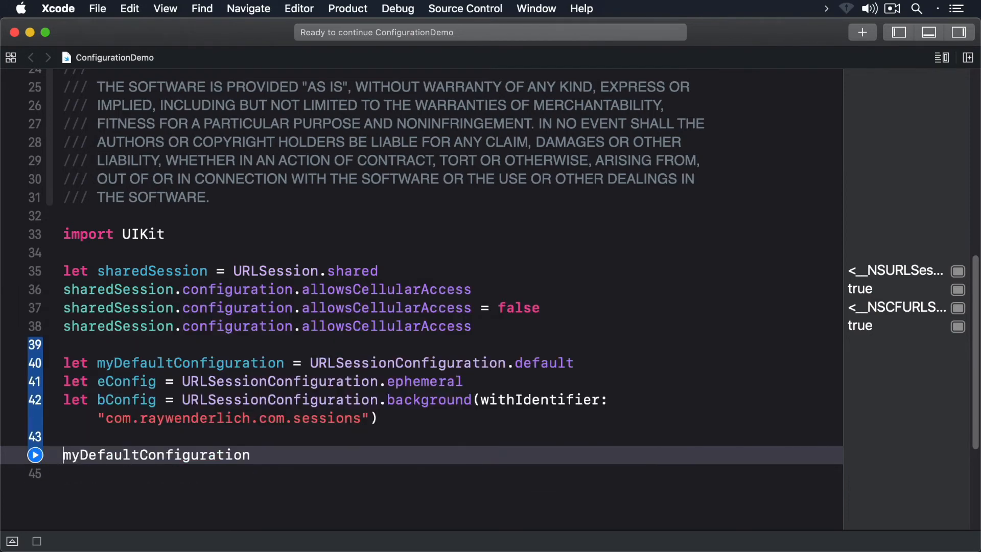
type(".allowsCellularAccess =")
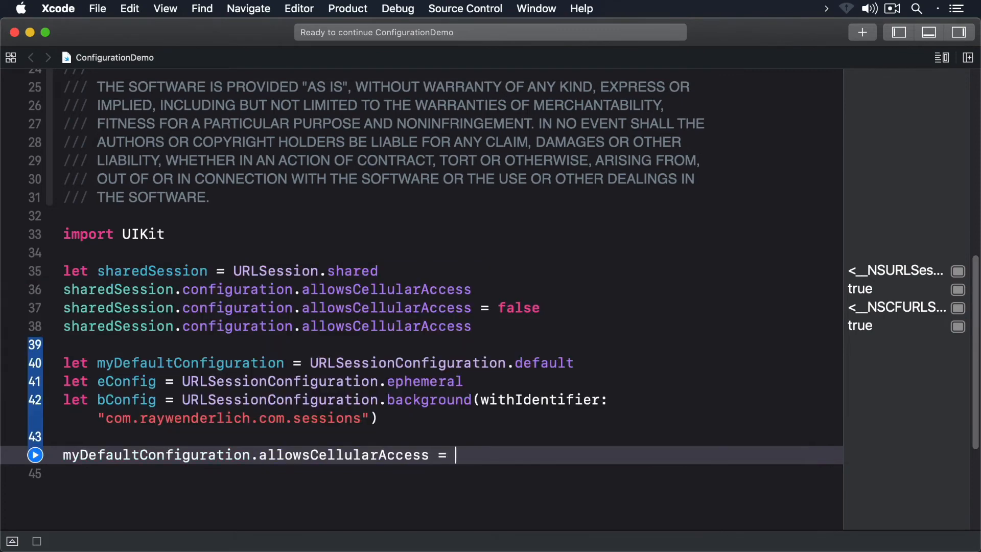
type("my")
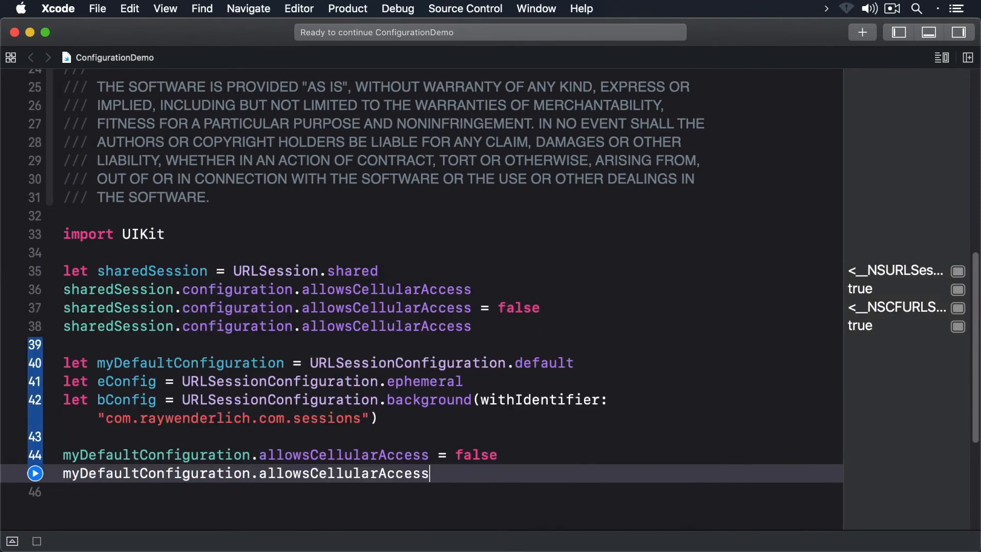
scroll("down", 3)
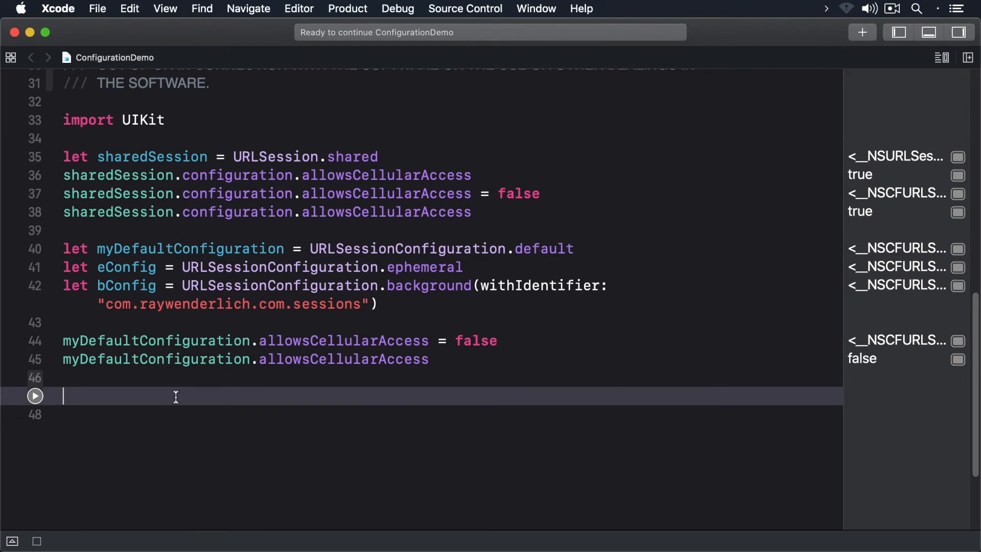
Set myDefaultConfiguration's allowsExpensiveNetworkAccess and allowsConstrainedNetworkAccess to true
type("my")
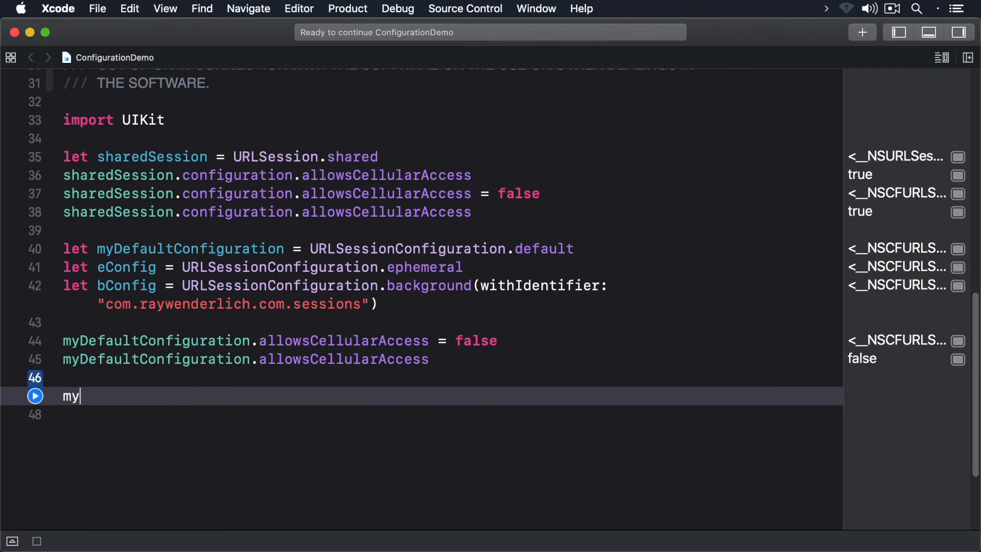
type("DefaultConfiguration.")
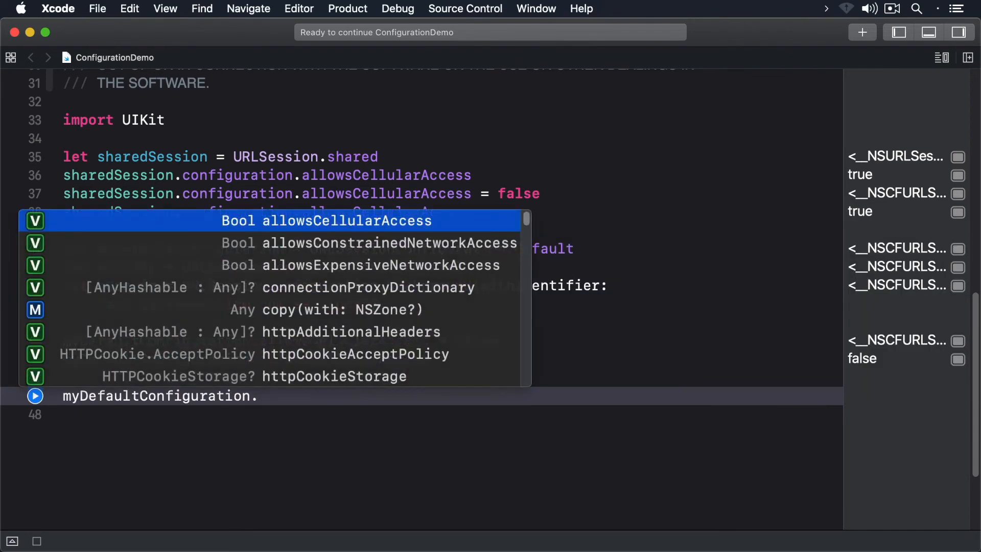
type("all")
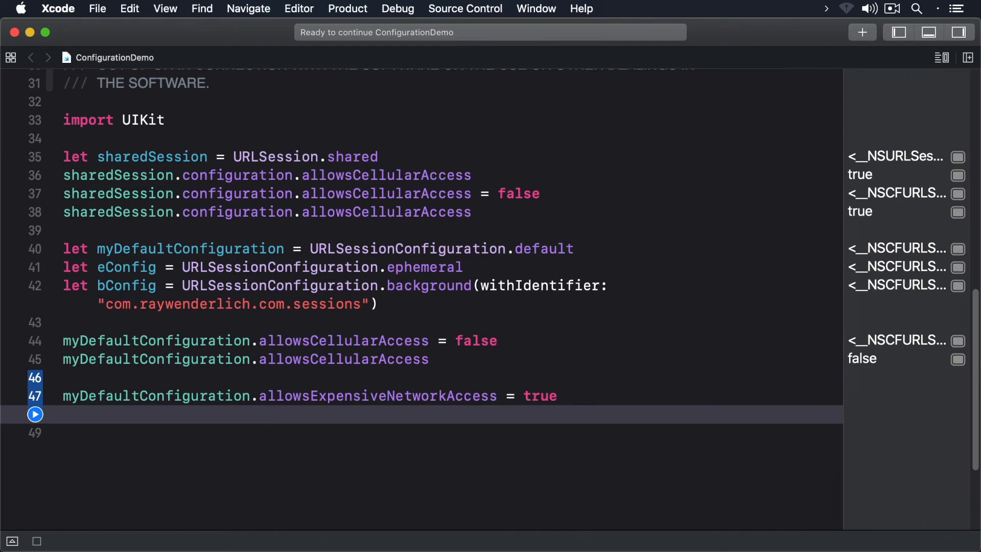
left_click(64, 414)
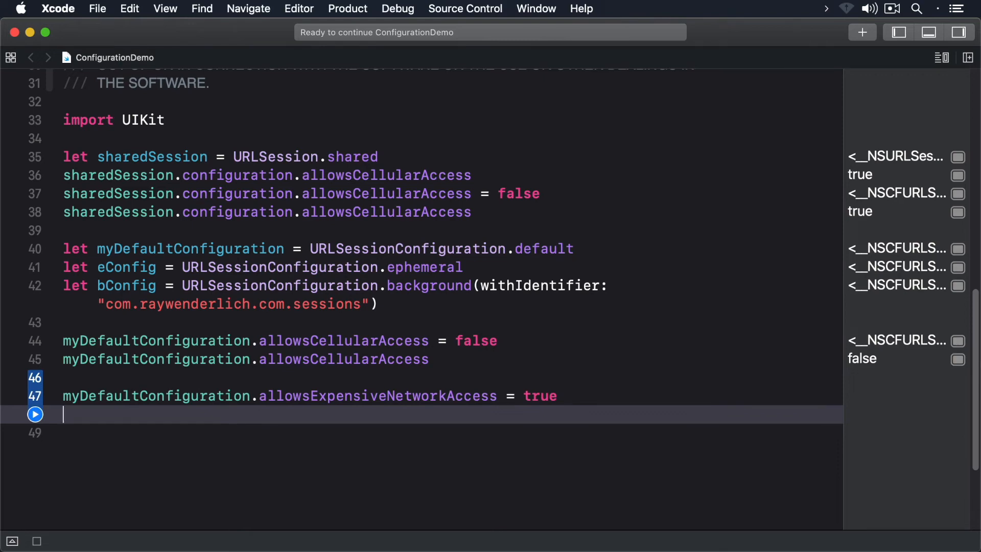
type("my")
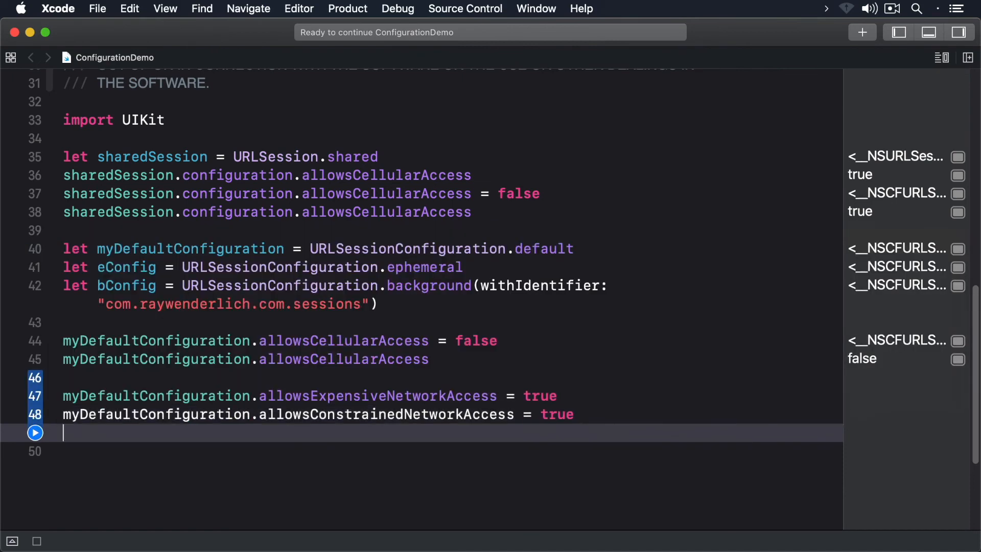
key("Return")
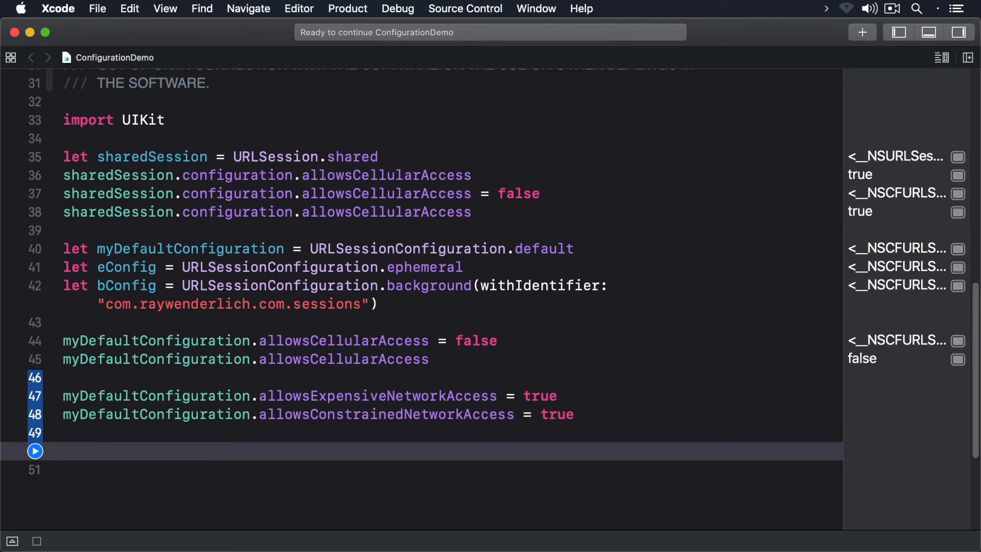
Create myDefaultSession with URLSession(configuration: myDefaultConfiguration) and read its allowsConstrainedNetworkAccess
type("let")
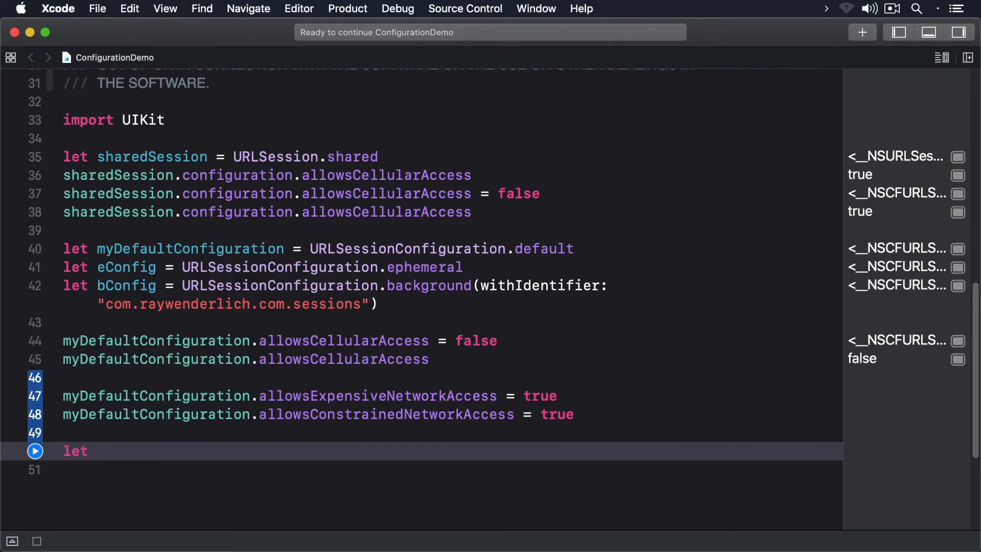
type("myDefa")
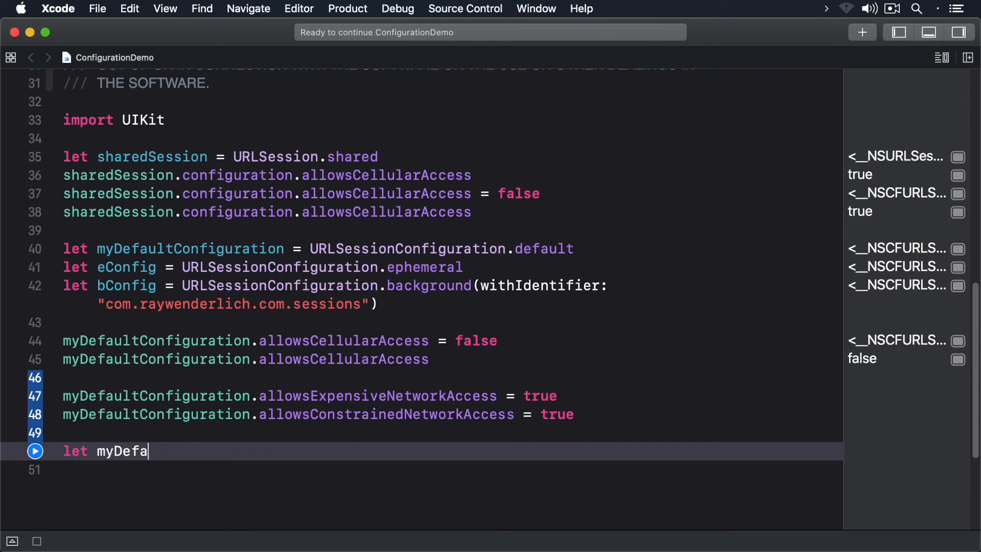
type("ultSession =")
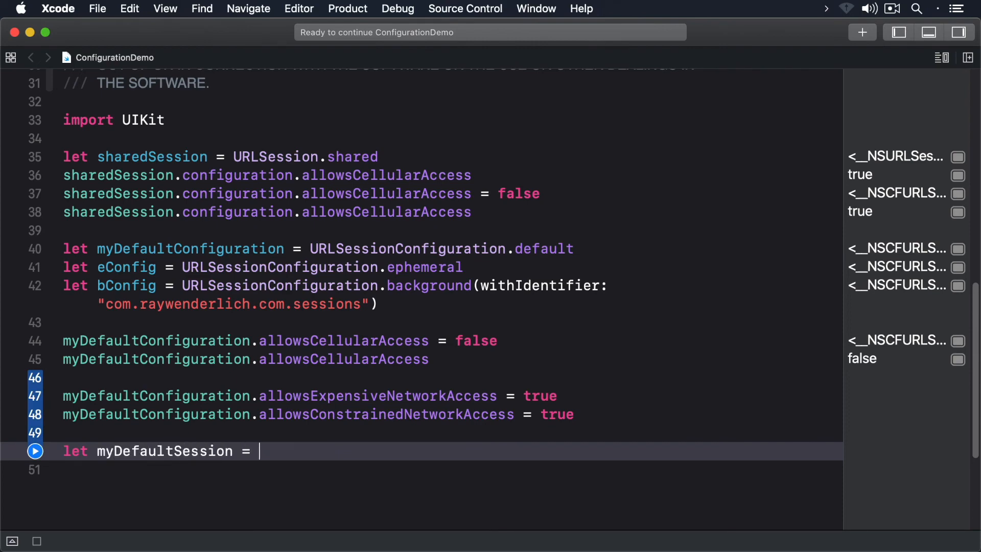
type("URLSession(configuration: URLSessionConfiguration")
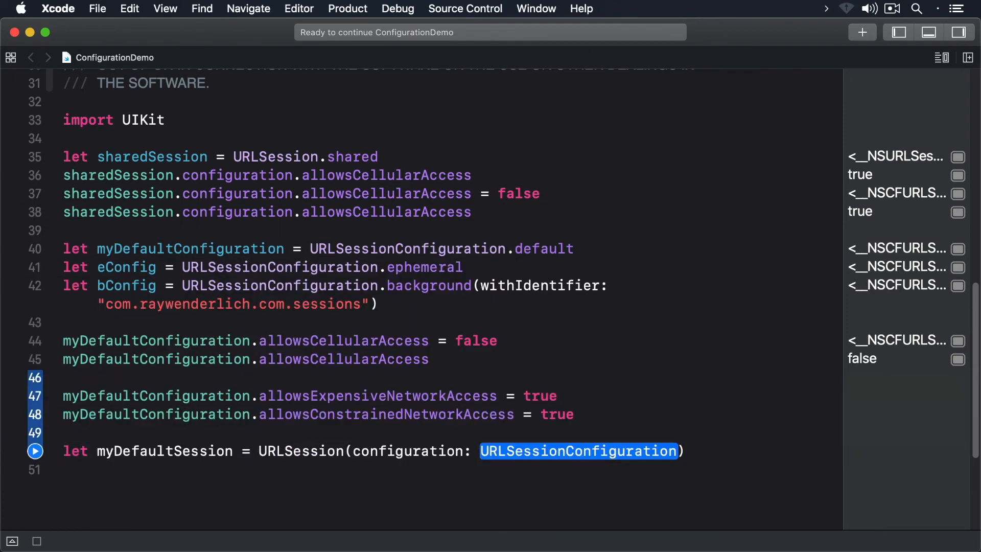
type("myDefaultConfiguration")
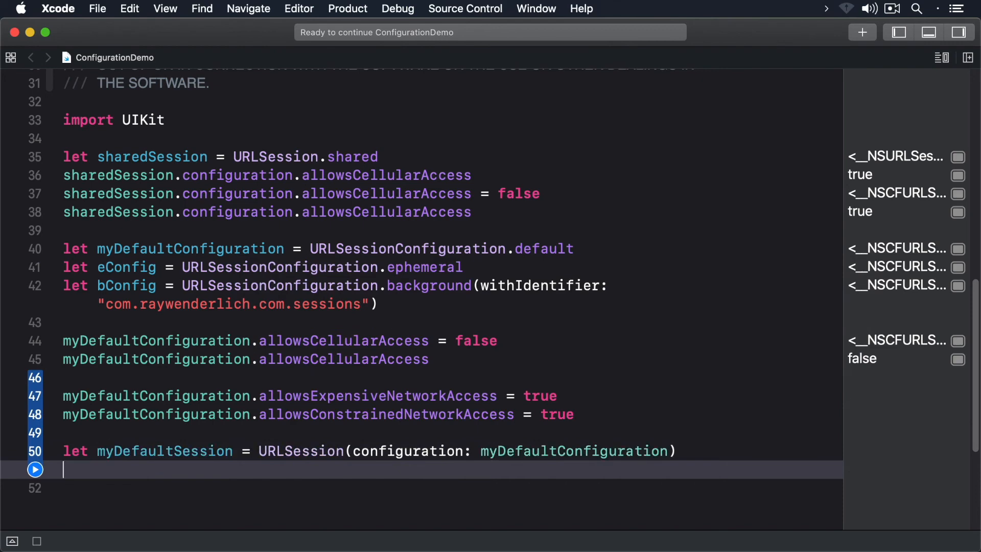
type("myDefaultSession.")
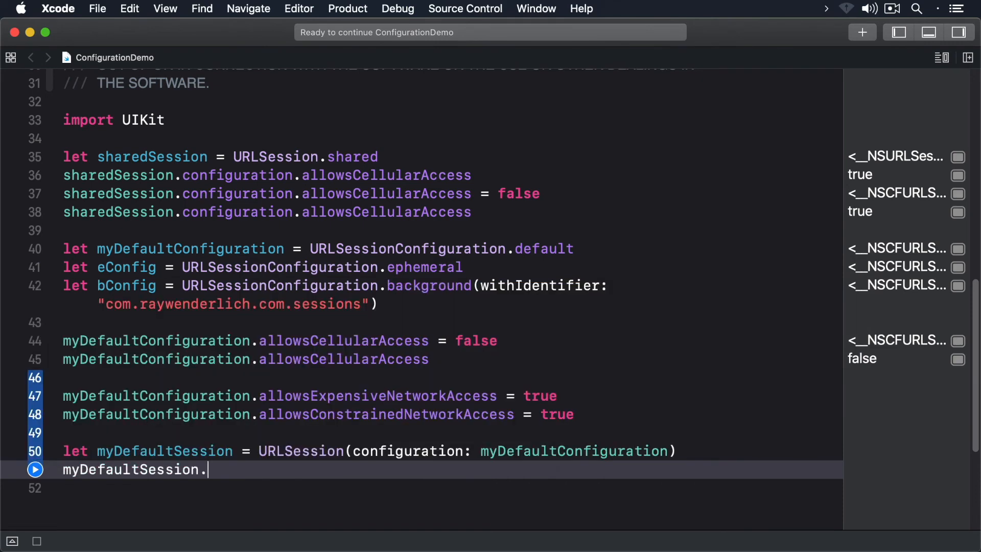
type("configuration.allowsConstrainedNetworkAccess")
type("let")
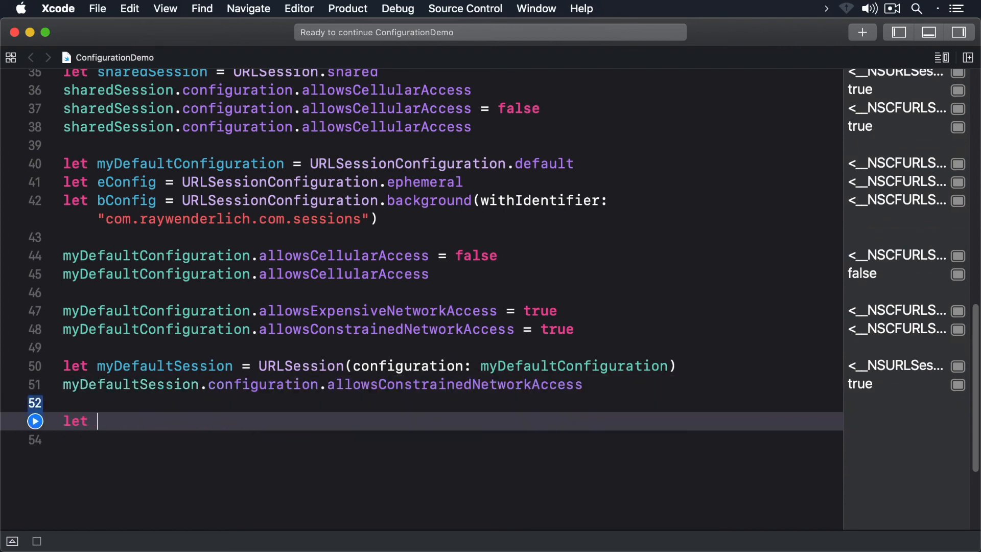
Create defaultSession with URLSession(configuration: .default) and read its allowsCellularAccess
type("defaultSession = URL")
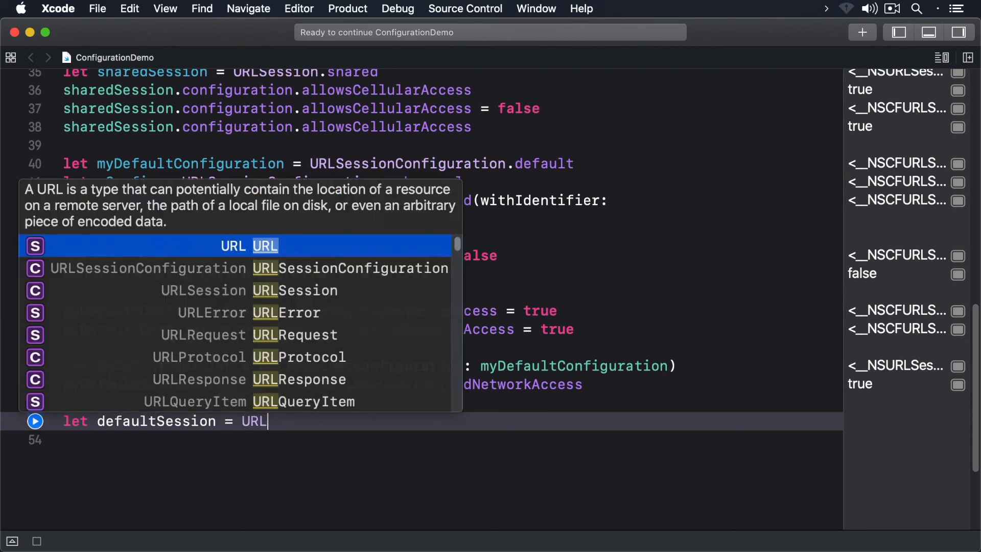
type("Session(co")
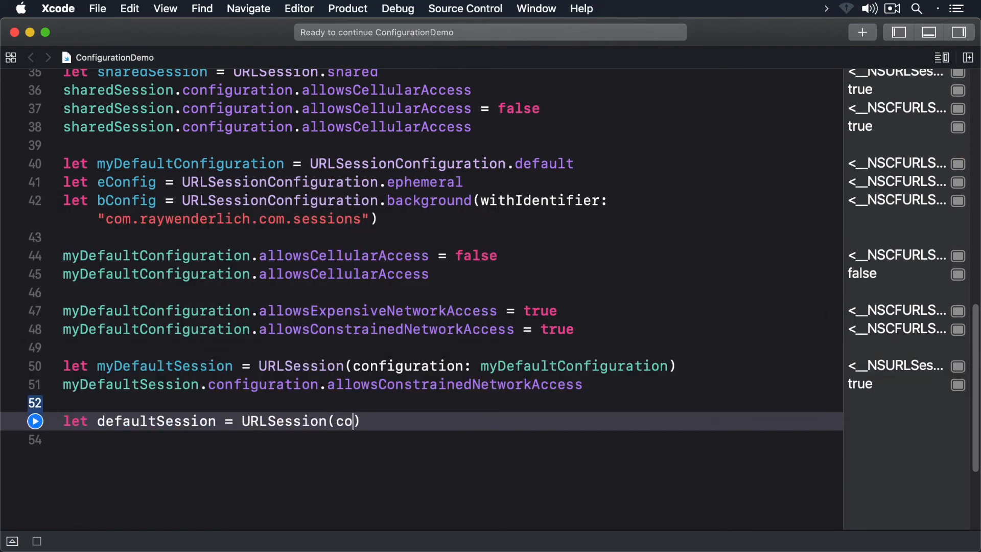
type("nfi")
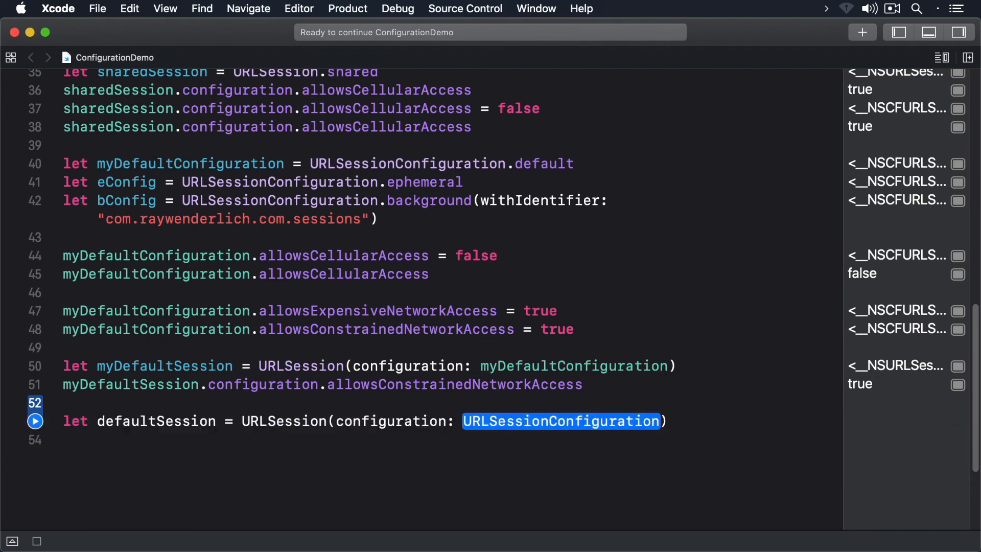
type(".default")
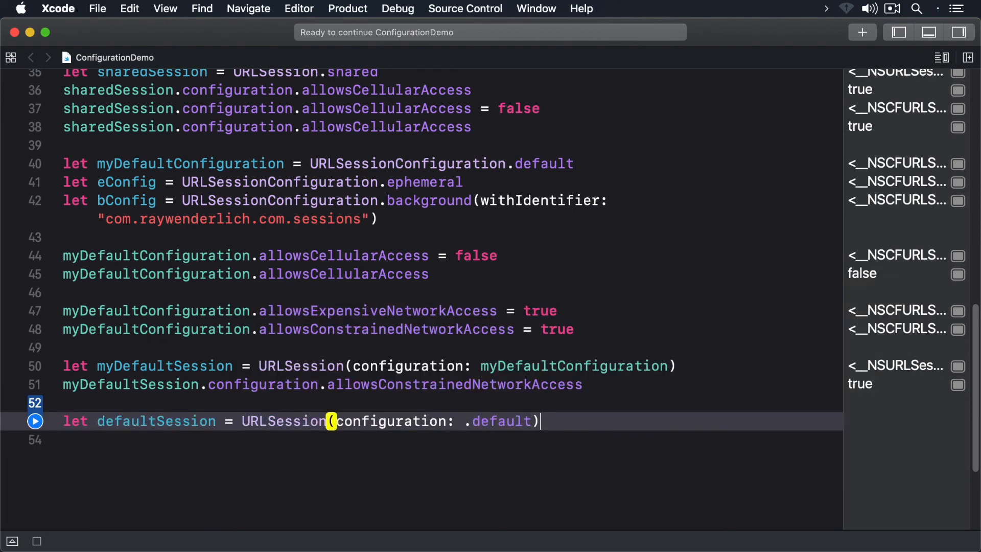
type("defaultSession")
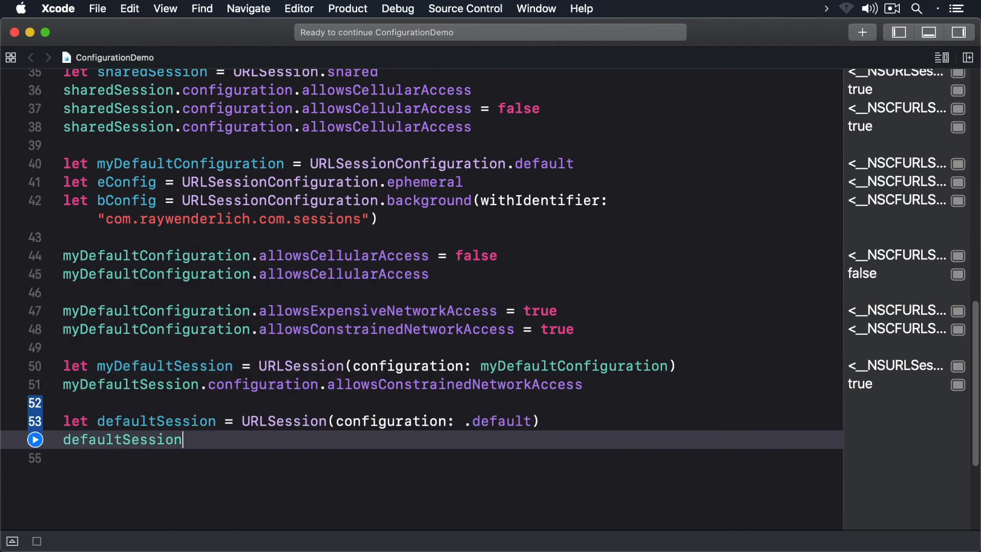
type(".configuration.allowsCellularAccess")
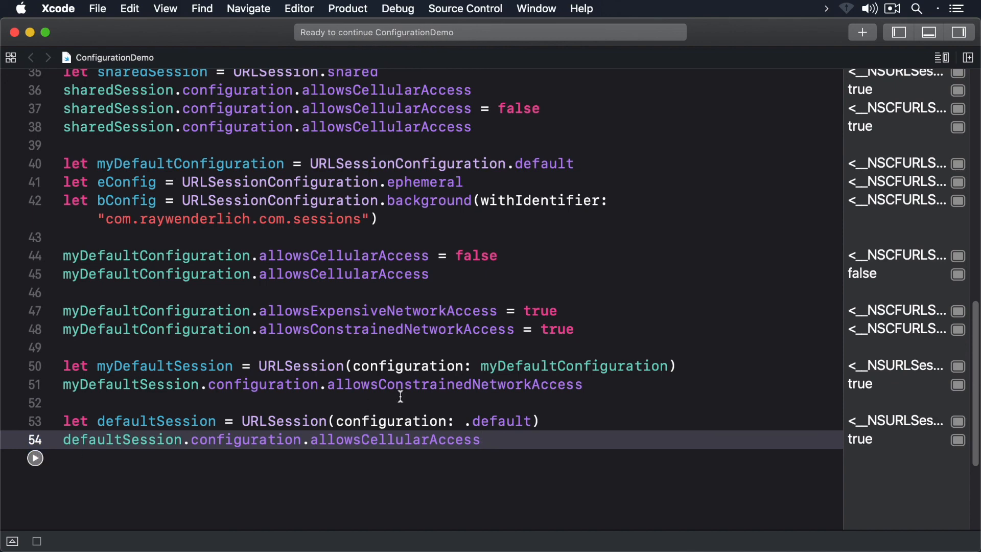
left_click(480, 439)
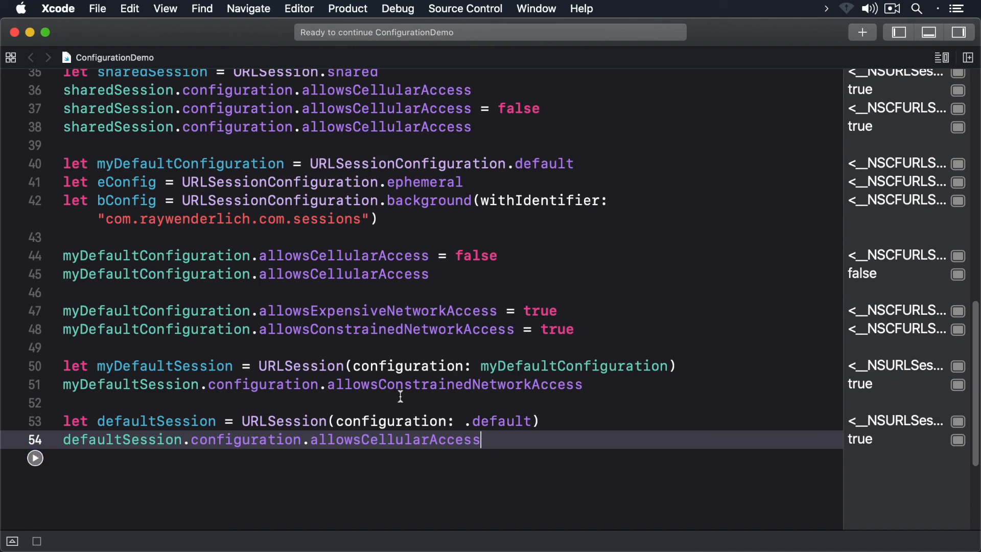